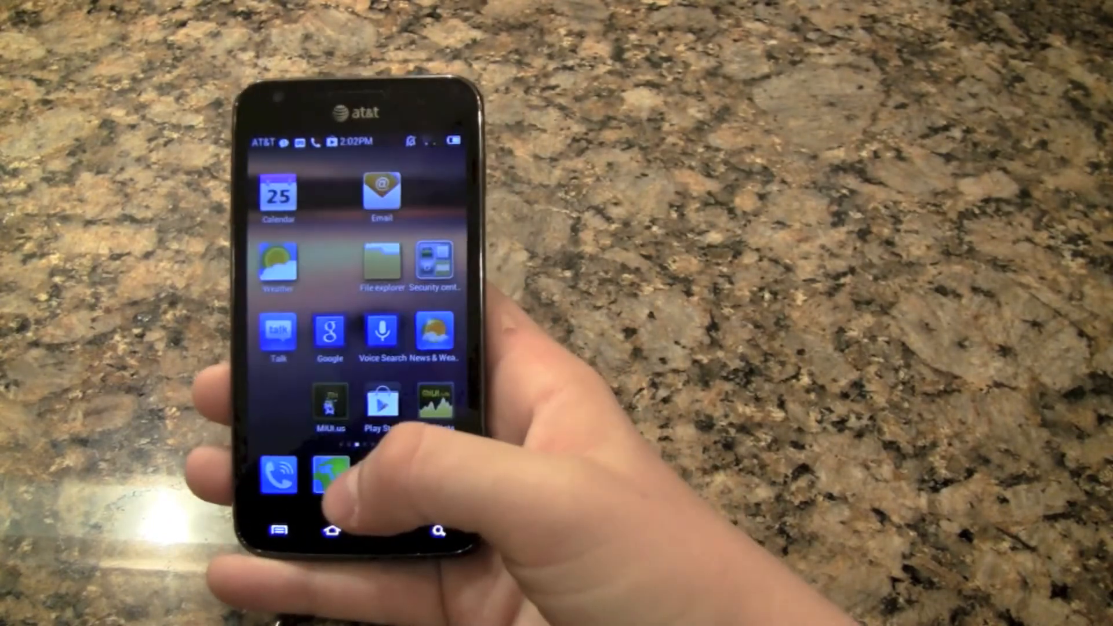
Swipe the MIUI home screen to the page with Gmail, YouTube, Translate and Flipboard.
left_click(434, 259)
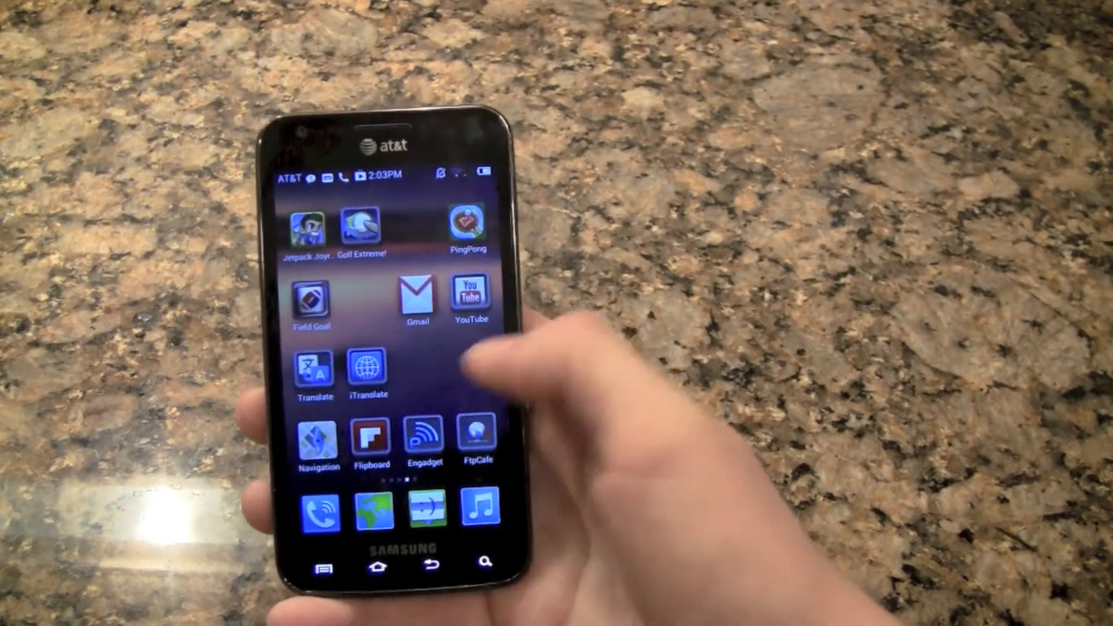
Move to the 14:04 clock widget page and open the Tools folder.
scroll("left", 3)
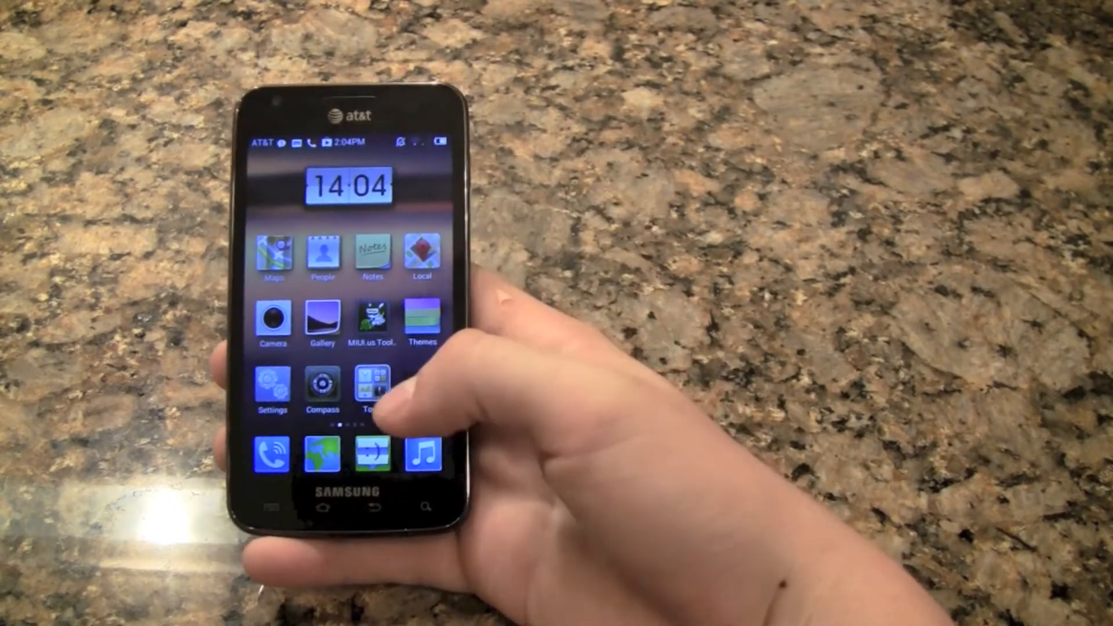
left_click(373, 387)
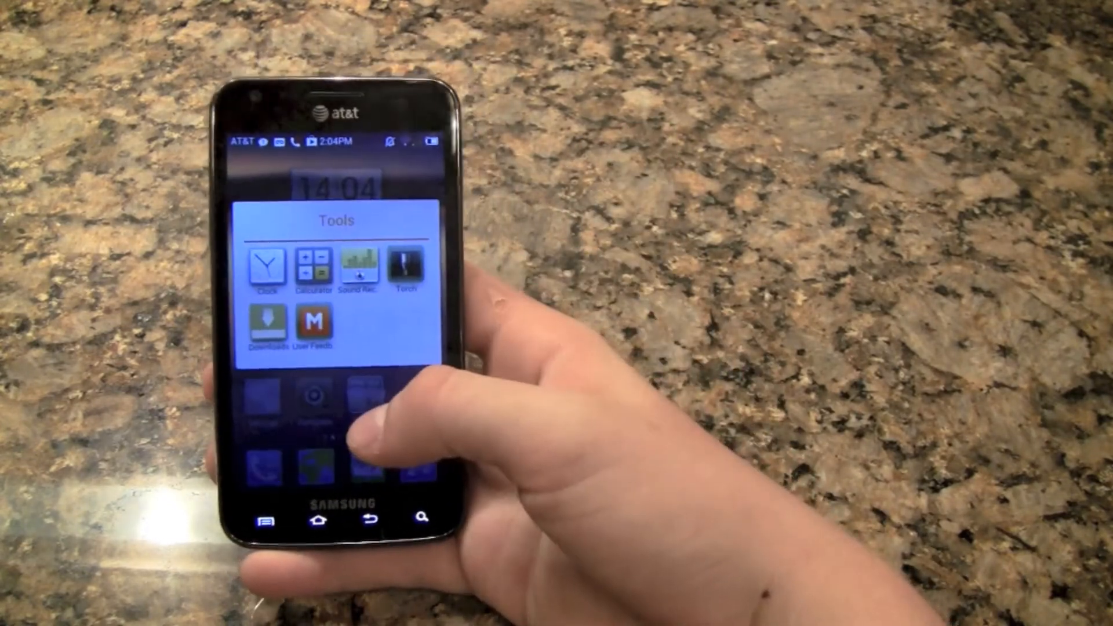